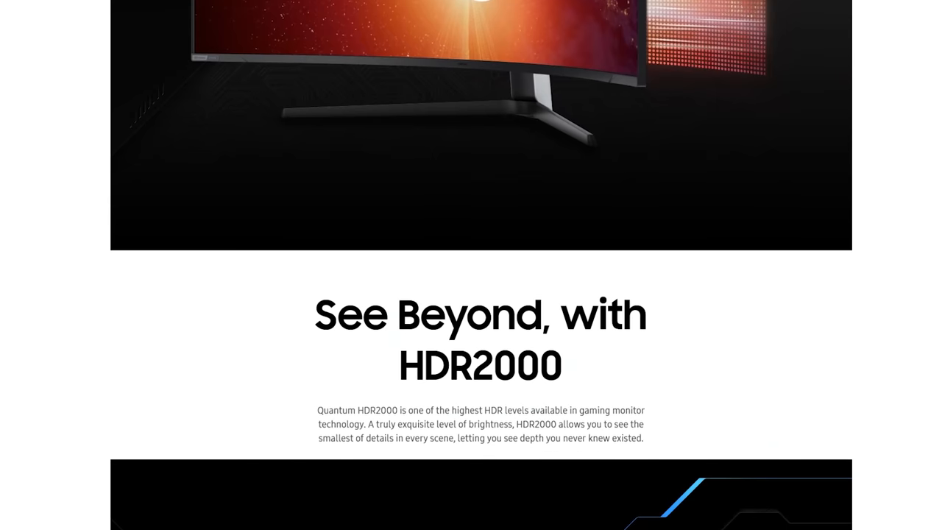
scroll(down, 3)
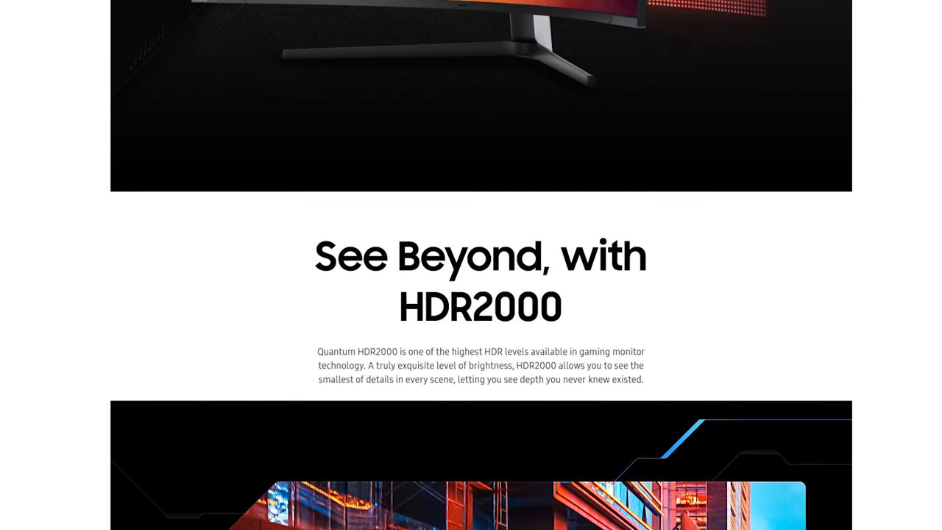
scroll(down, 3)
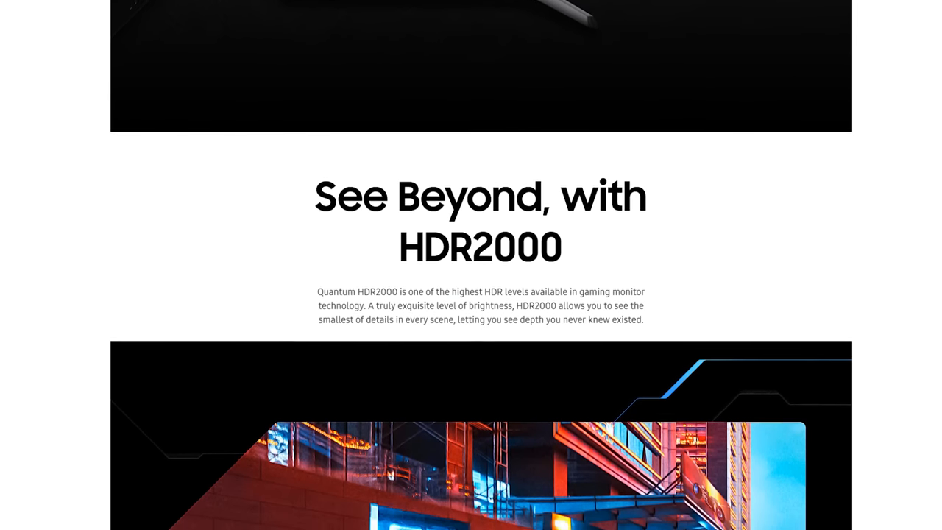
scroll(down, 3)
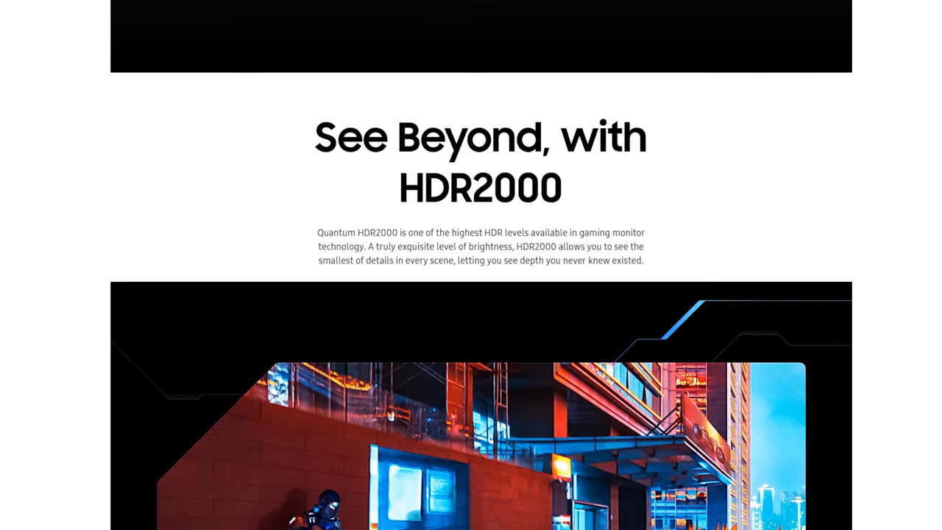
scroll(down, 3)
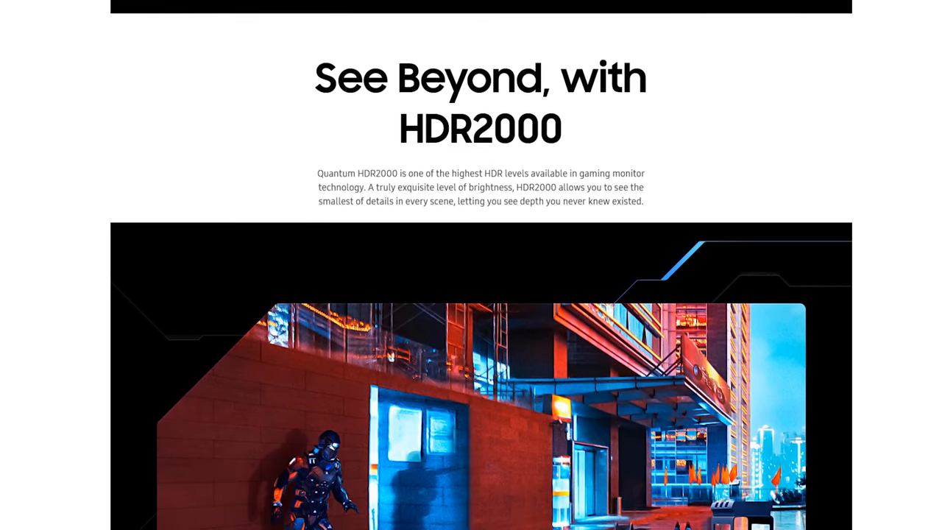